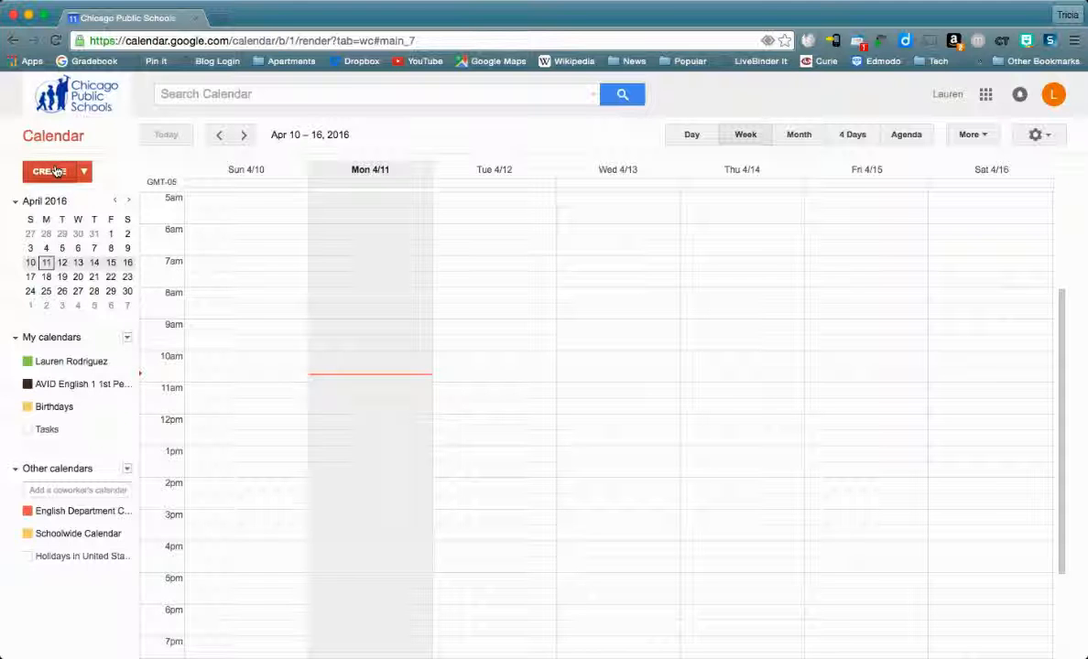
Create a new event, opening an untitled event form for 4/11/2016, 11:00am–12:00pm.
{"action": "left_click", "coordinate": [47, 171]}
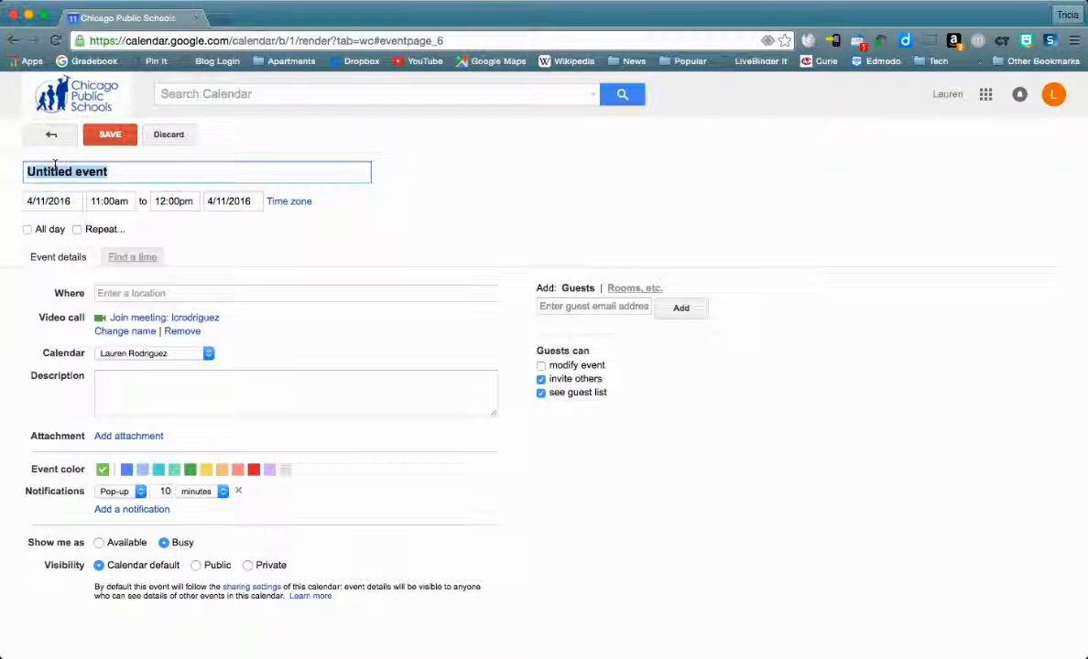
{"action": "mouse_move", "coordinate": [384, 318]}
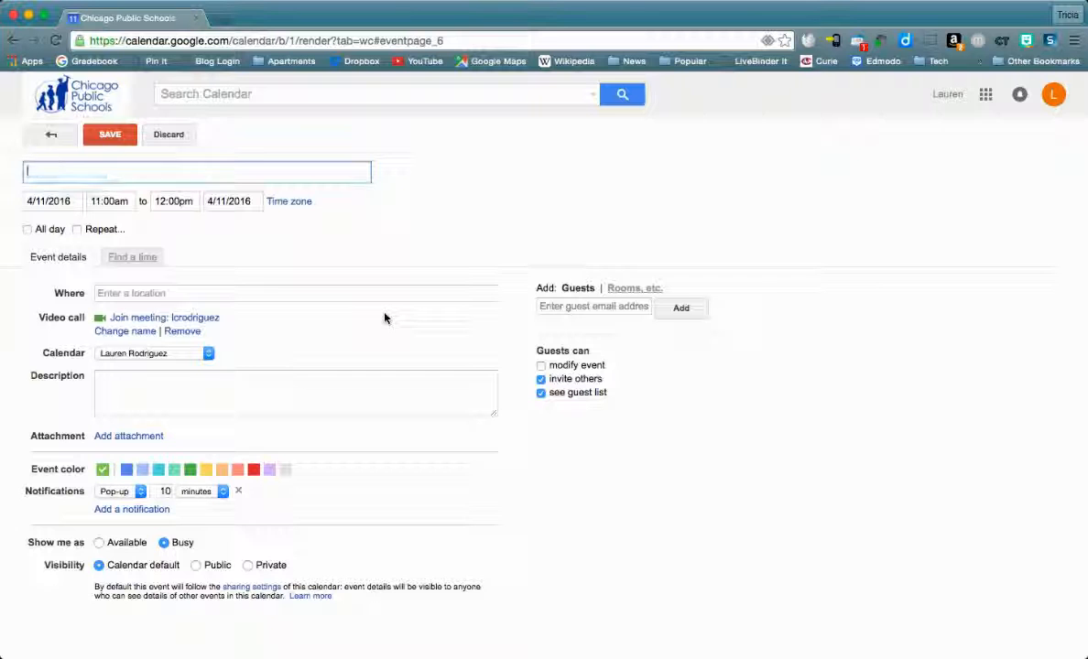
Title the event 'Party!!!!!'.
{"action": "type", "text": "Party!!!!!"}
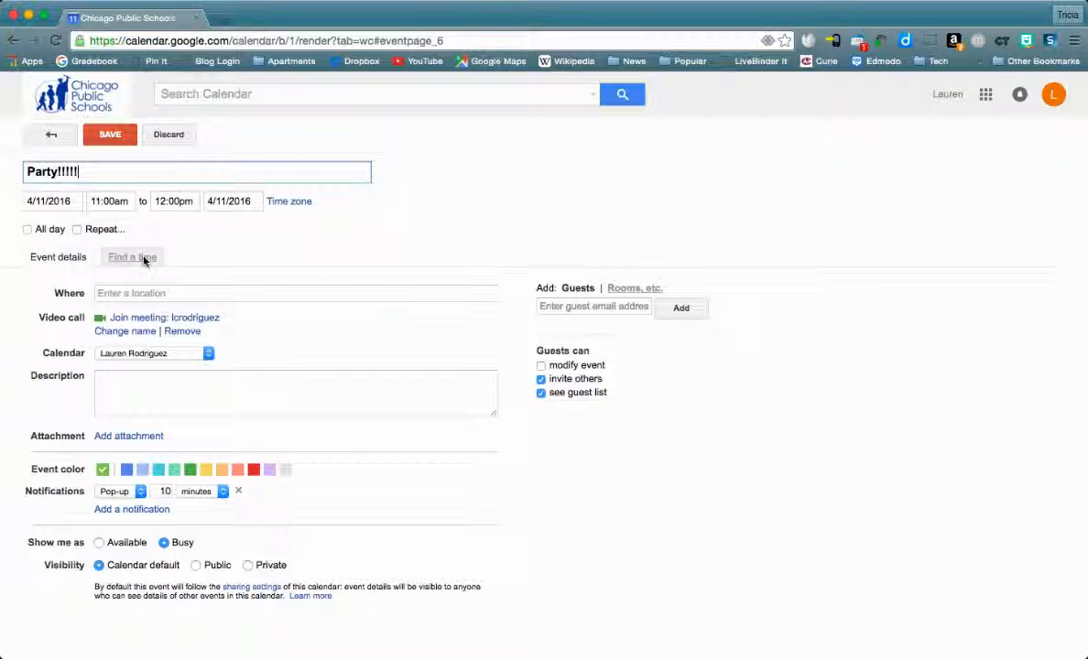
{"action": "mouse_move", "coordinate": [248, 226]}
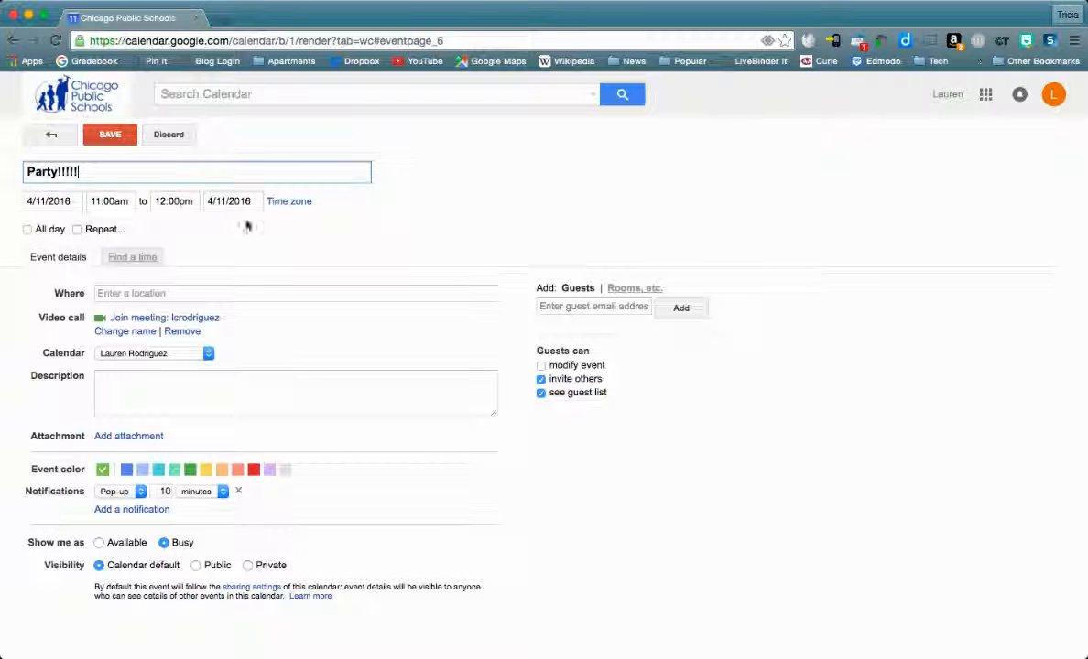
{"action": "mouse_move", "coordinate": [247, 239]}
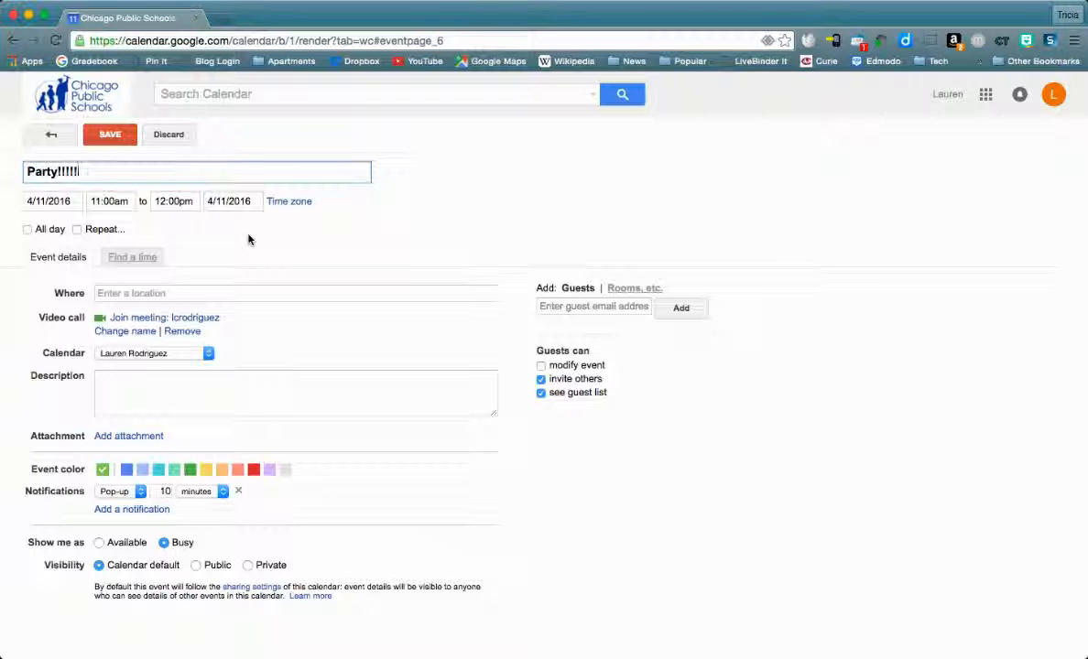
{"action": "mouse_move", "coordinate": [128, 435]}
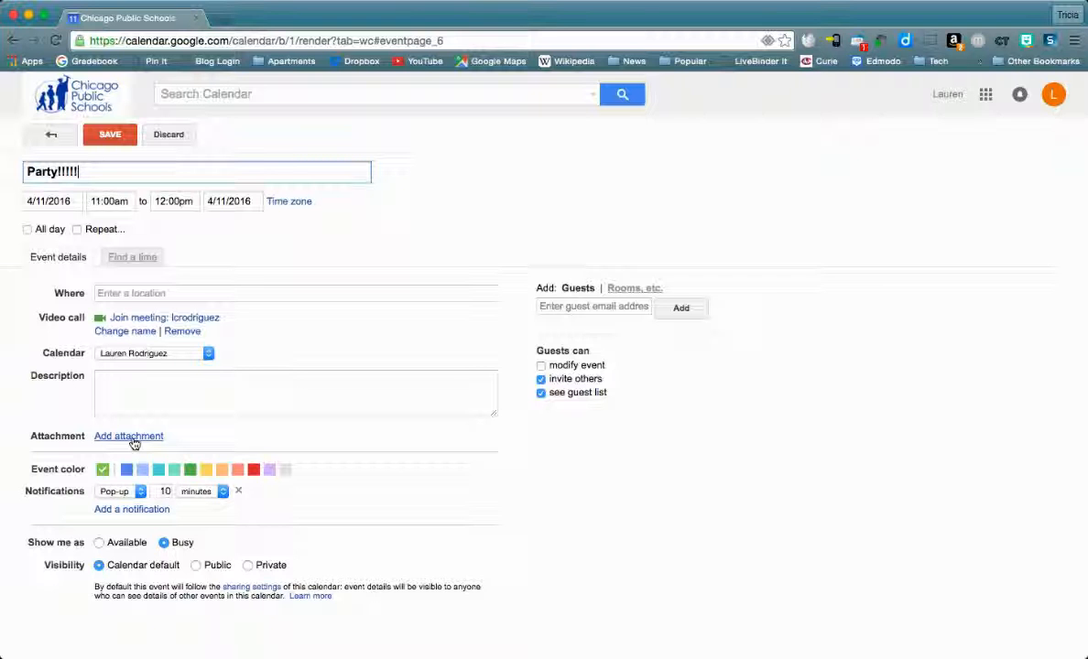
Attach 'Week 30: April 11, 2016.pdf' from Google Drive to the Party!!!!! event.
{"action": "left_click", "coordinate": [128, 436]}
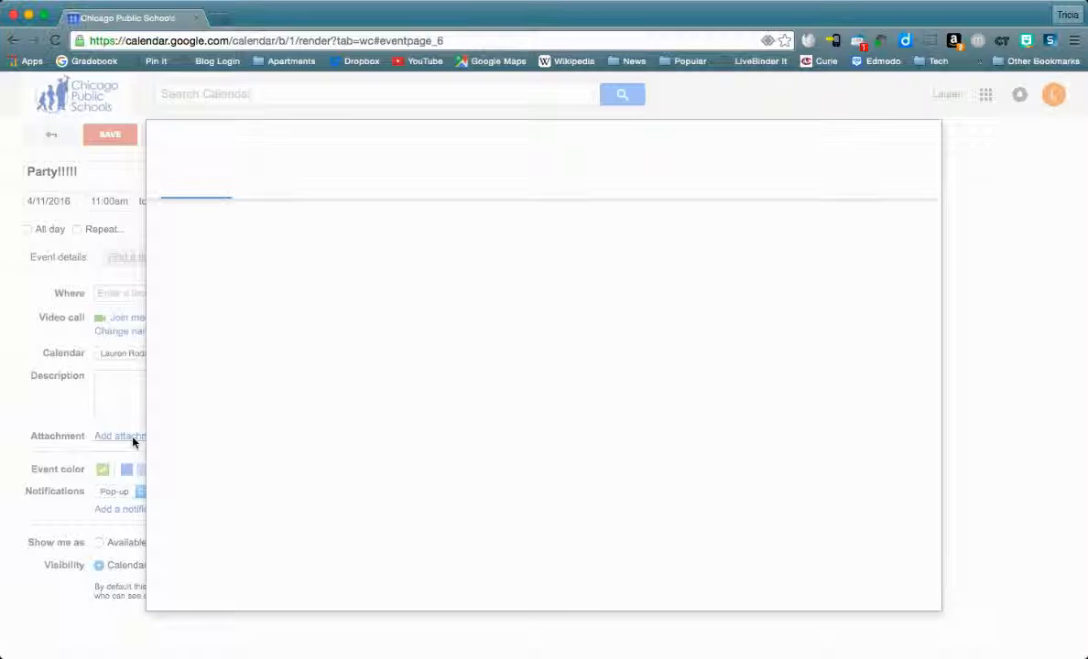
{"action": "left_click", "coordinate": [119, 436]}
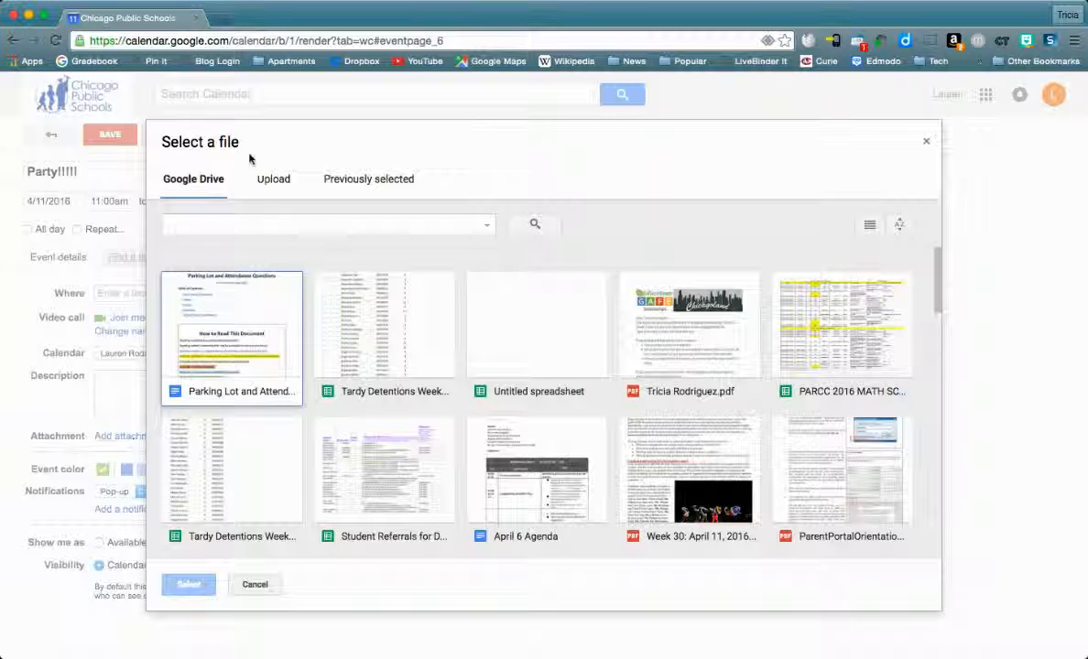
{"action": "mouse_move", "coordinate": [298, 188]}
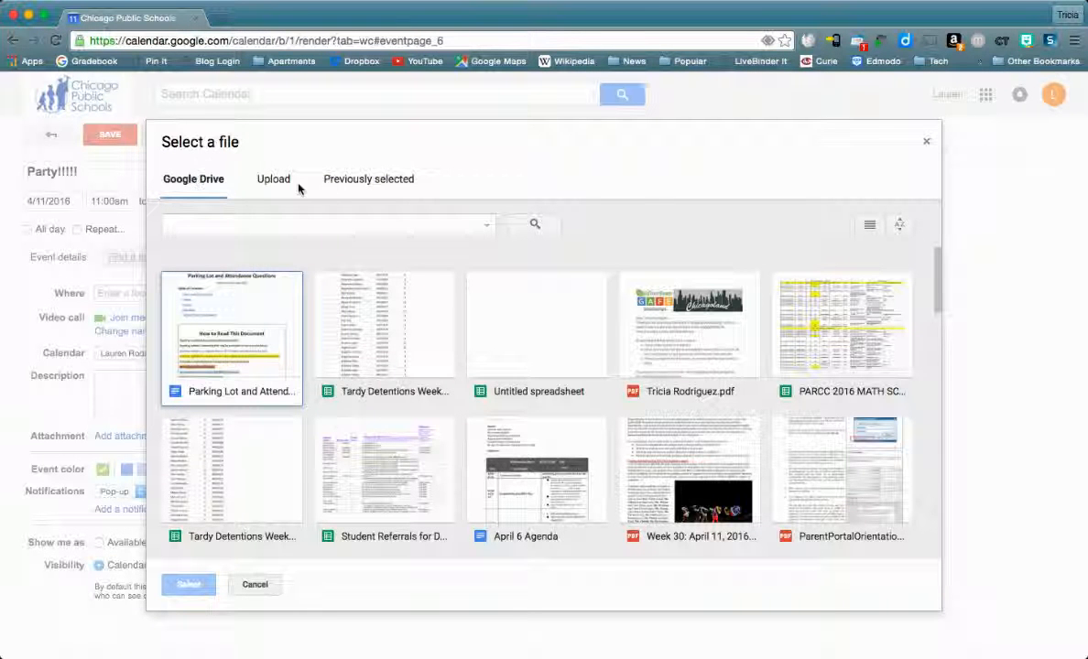
{"action": "mouse_move", "coordinate": [273, 183]}
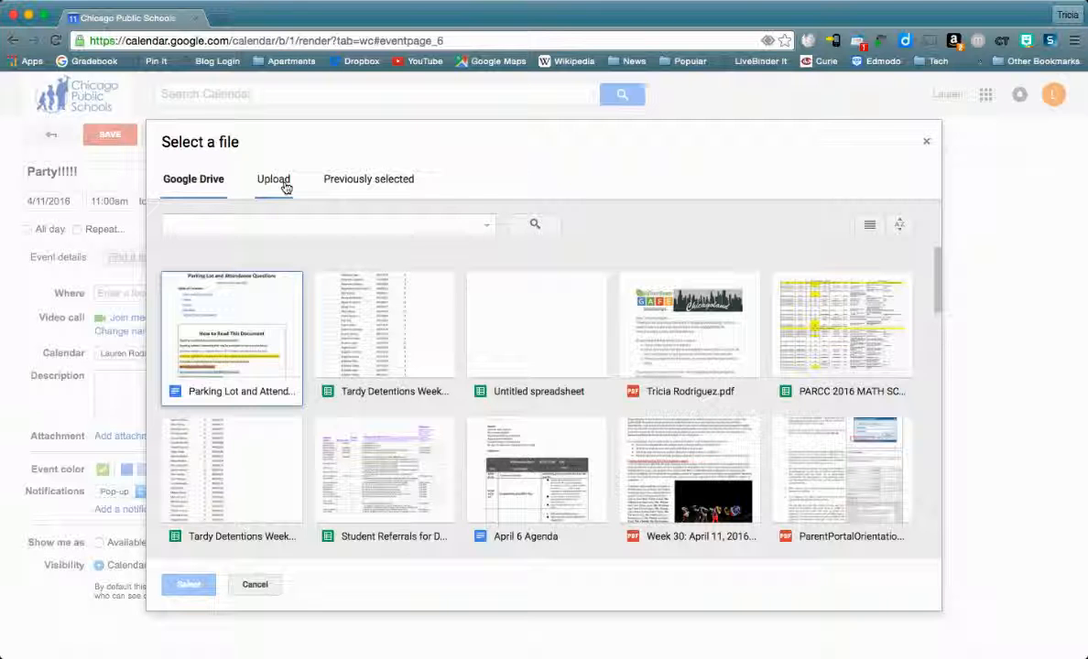
{"action": "mouse_move", "coordinate": [368, 178]}
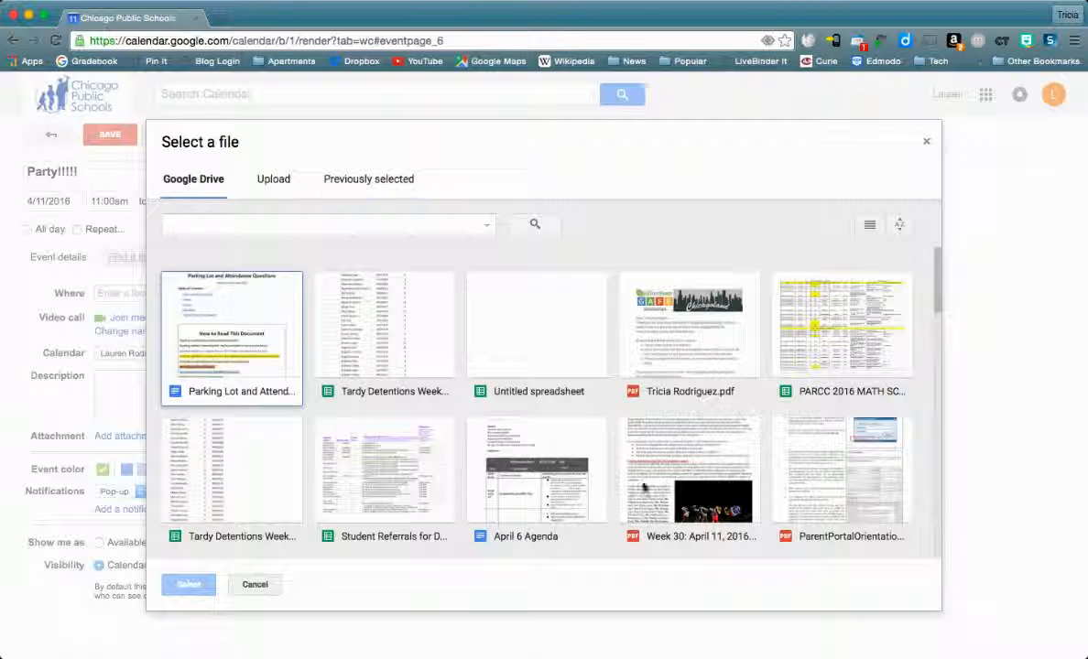
{"action": "left_click", "coordinate": [689, 469]}
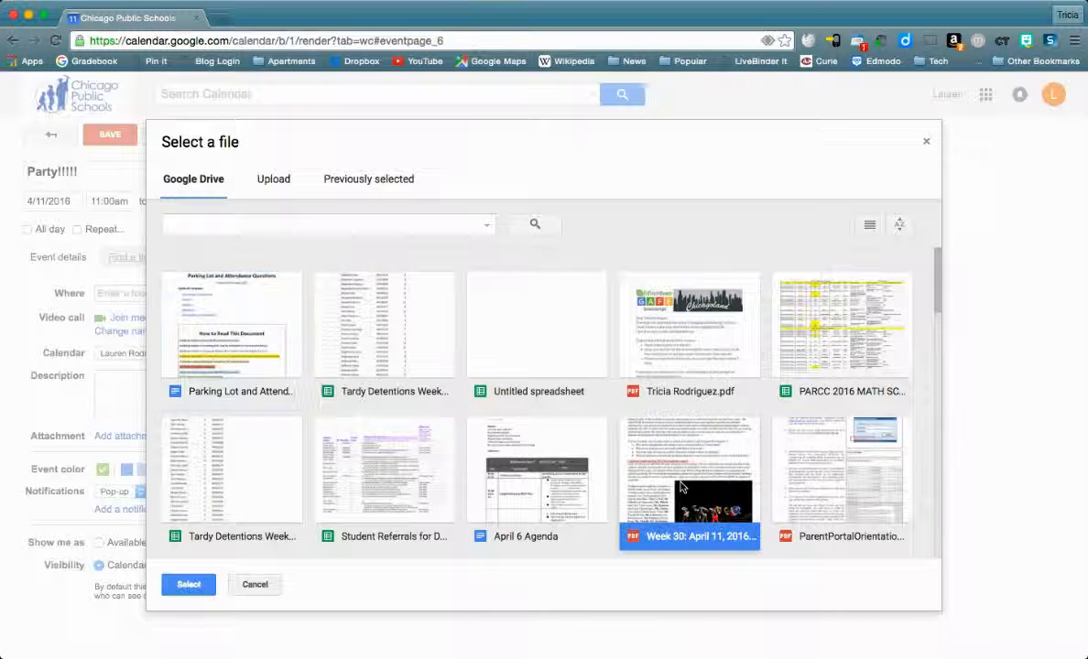
{"action": "mouse_move", "coordinate": [667, 558]}
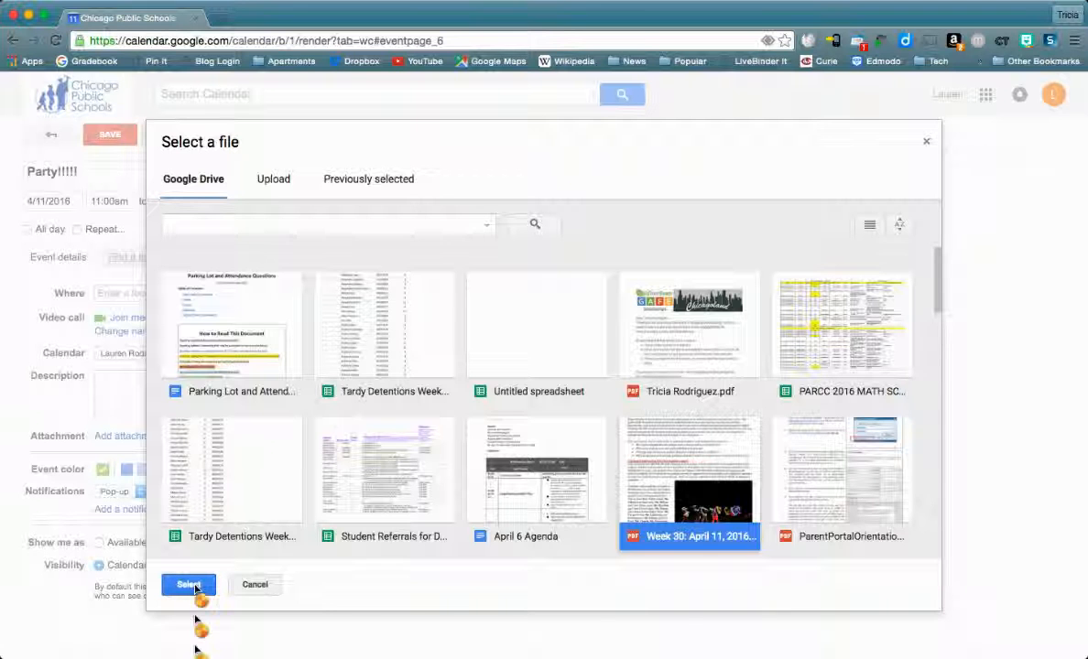
{"action": "left_click", "coordinate": [188, 585]}
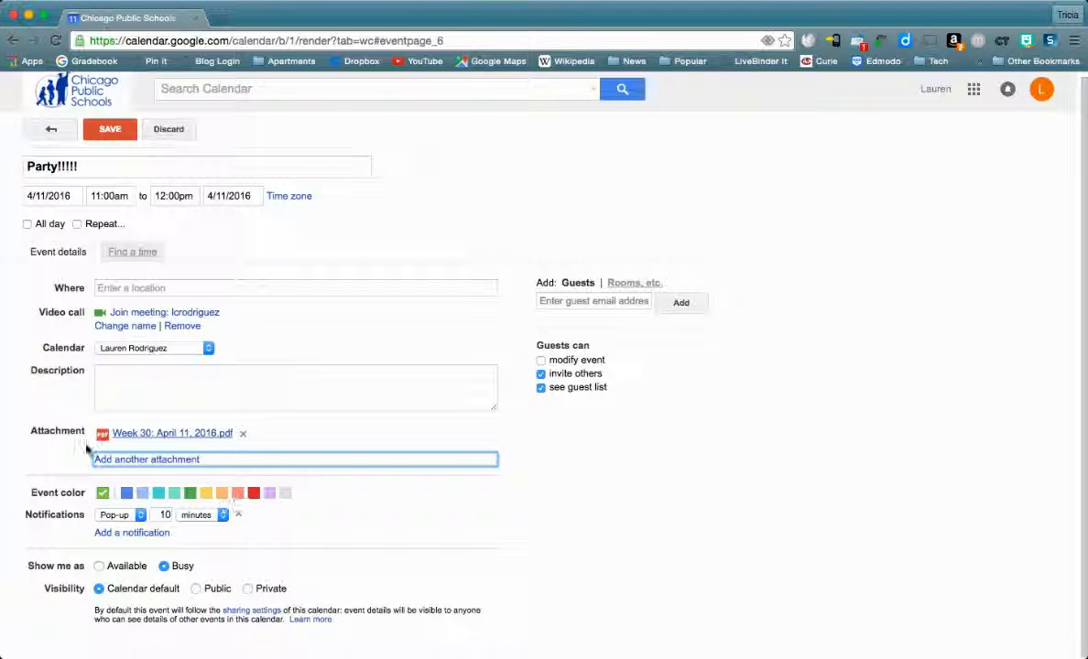
{"action": "mouse_move", "coordinate": [253, 340]}
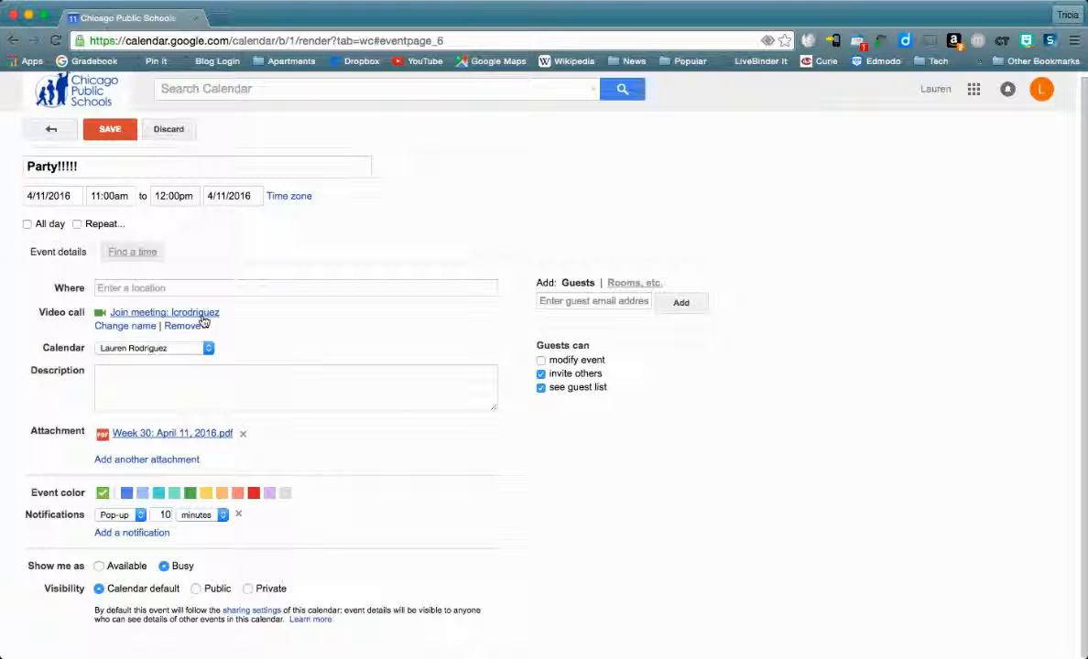
{"action": "mouse_move", "coordinate": [197, 108]}
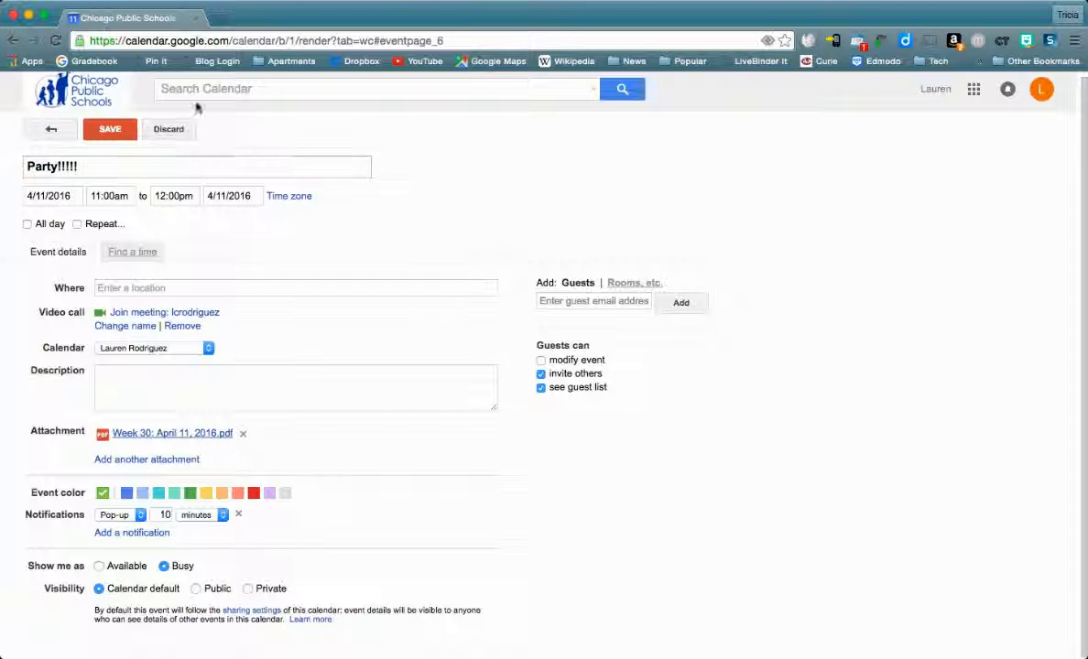
{"action": "mouse_move", "coordinate": [208, 251]}
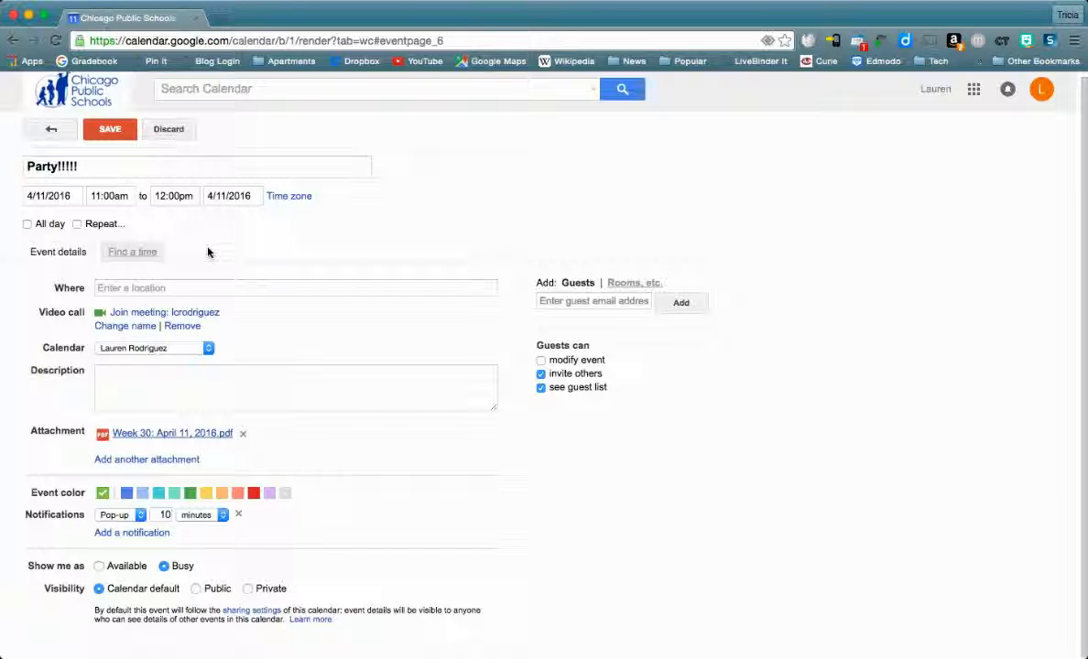
{"action": "mouse_move", "coordinate": [186, 321]}
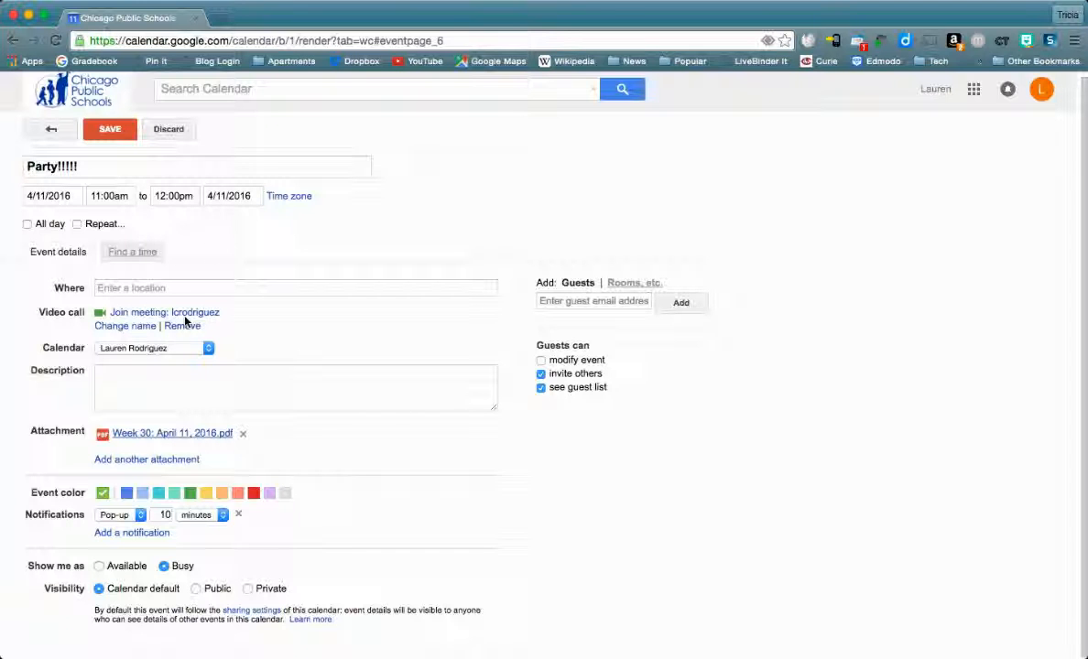